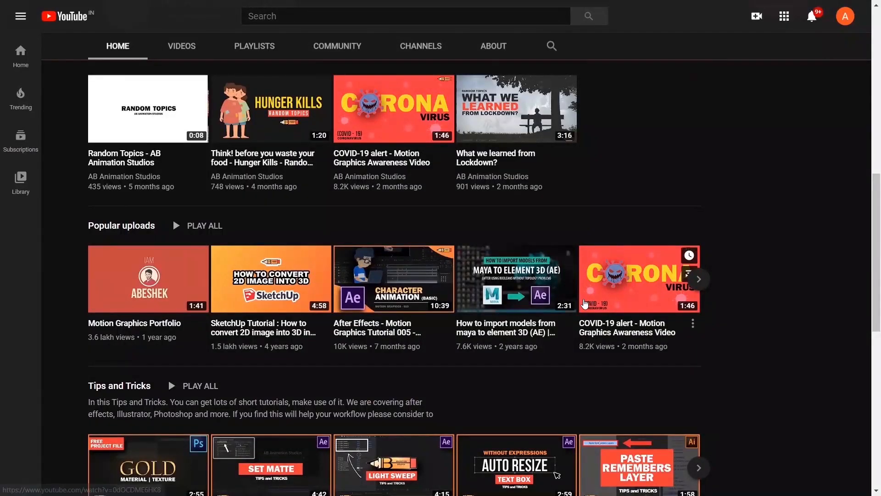
- Import Character_Writing.ai as a composition with layer size
scroll("down", 3)
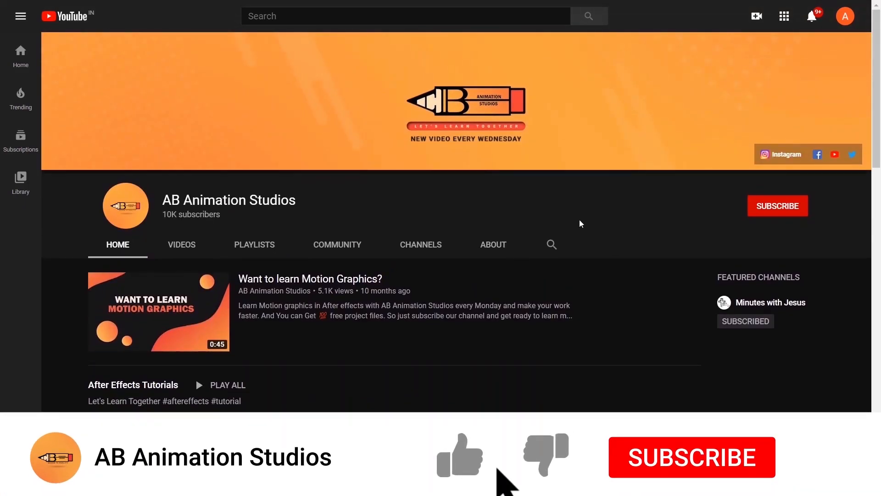
left_click(778, 206)
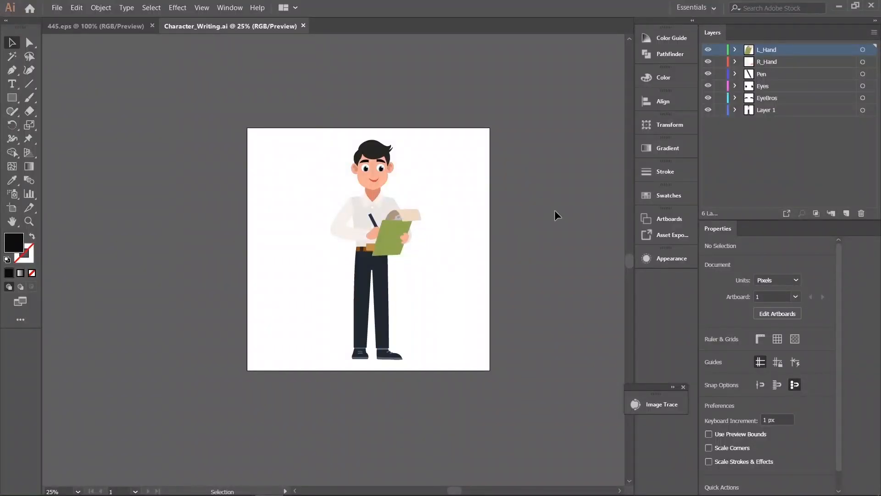
left_click(787, 61)
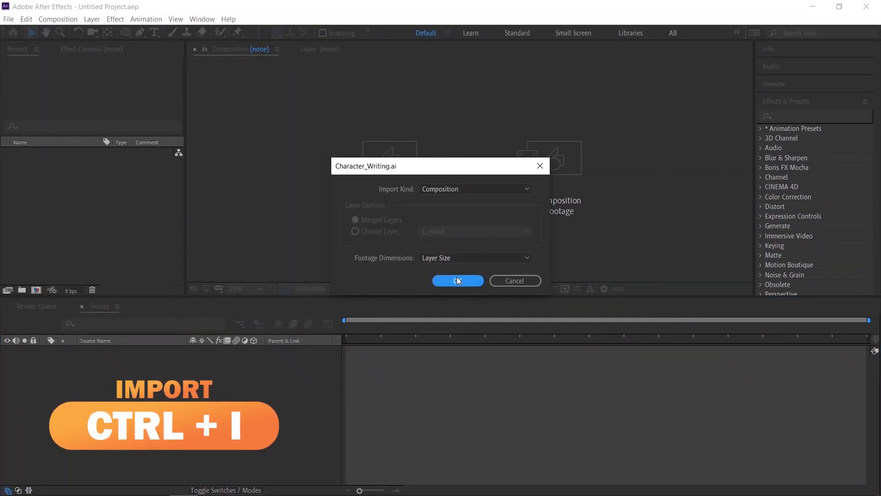
left_click(457, 280)
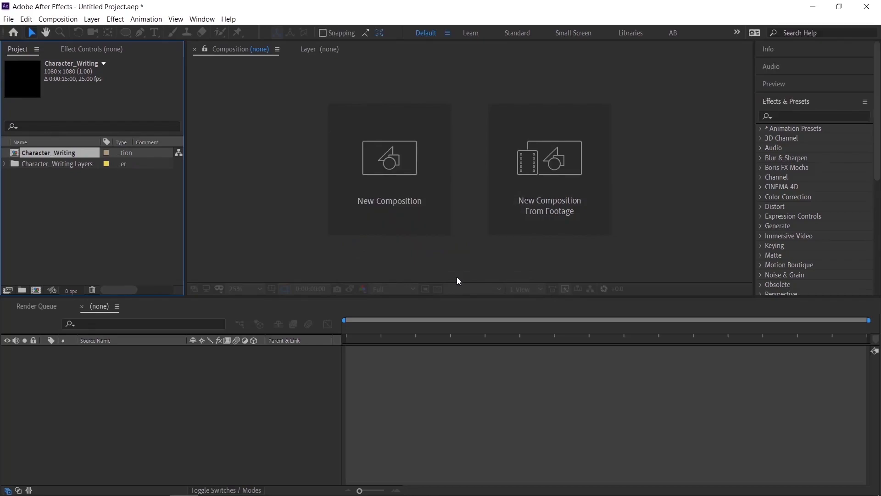
- Open the Character_Writing composition from the Project panel and select the R_Hand layer
left_click(49, 152)
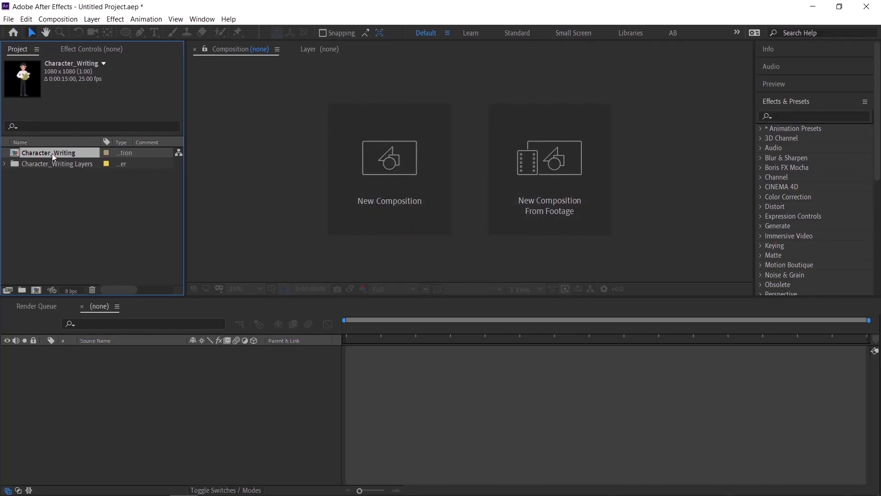
double_click(49, 153)
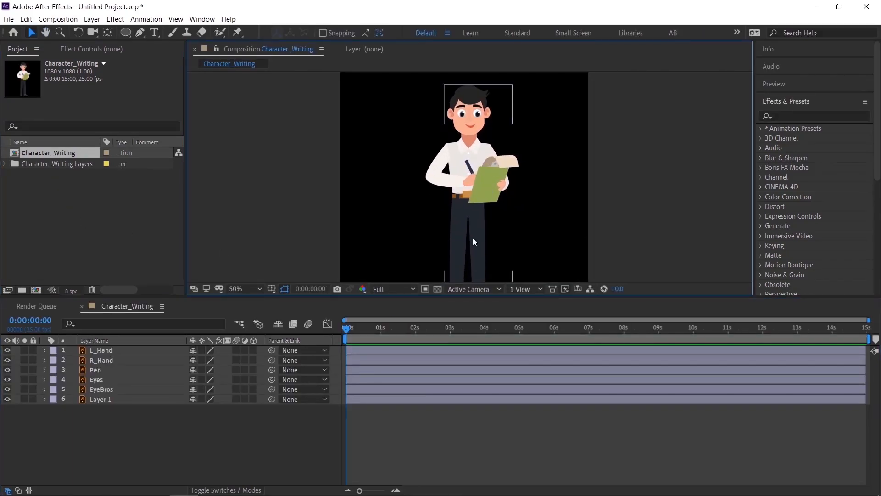
left_click(102, 360)
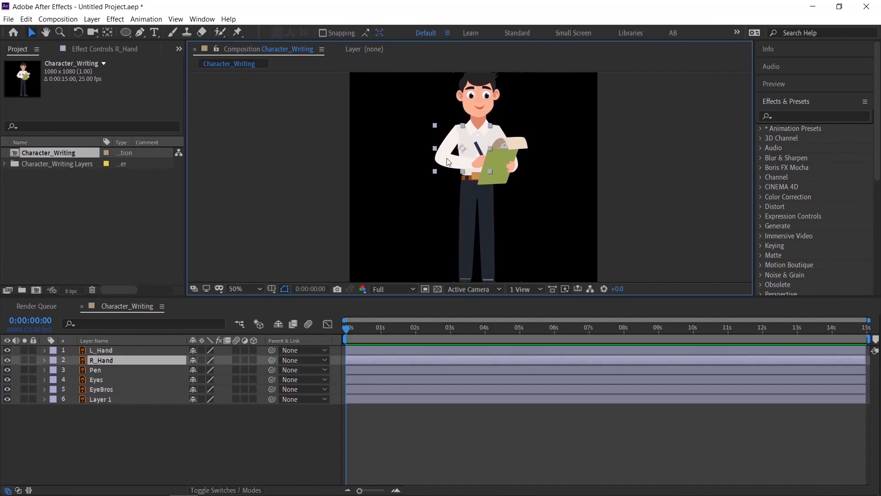
- Parent the Pen layer to R_Hand so the pen follows the hand
left_click(101, 370)
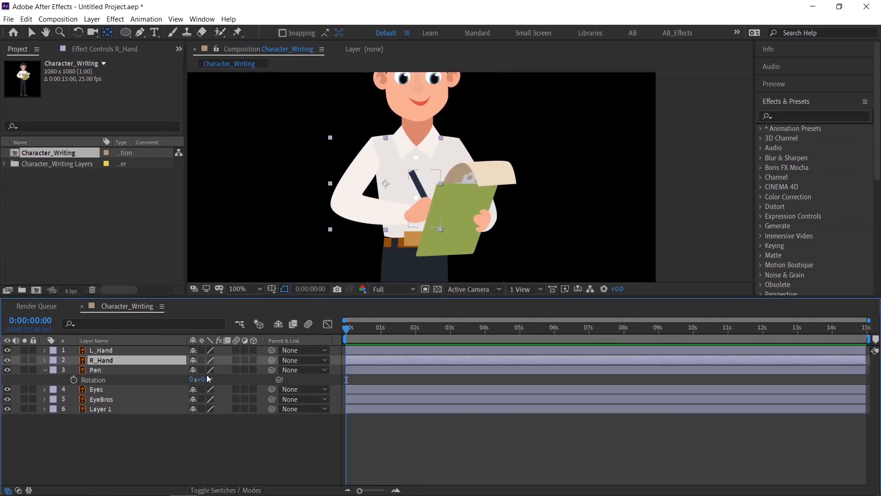
left_click(303, 370)
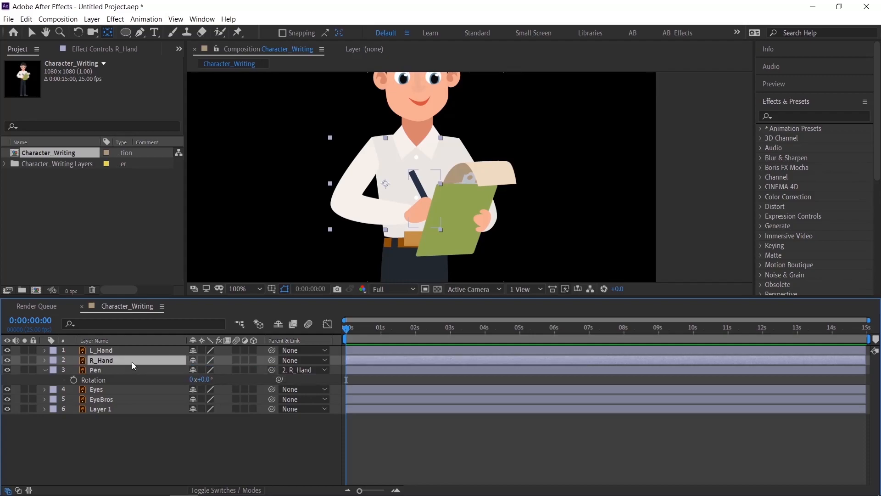
left_click(101, 360)
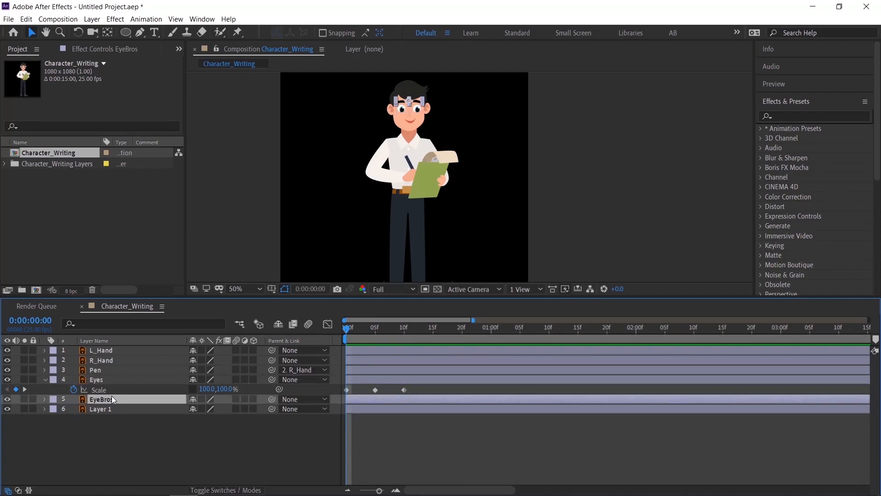
- Give EyeBros three Position keyframes matching the Eyes blink Scale keyframes
left_click(44, 399)
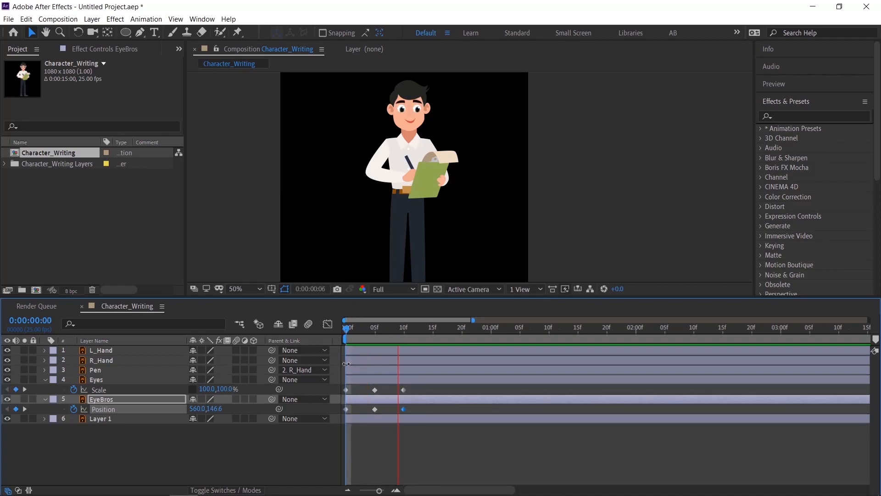
left_click(345, 328)
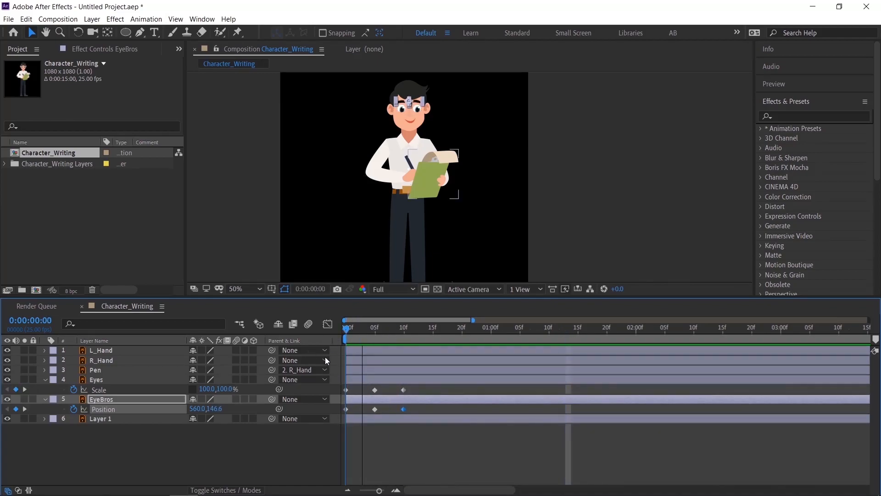
left_click(475, 327)
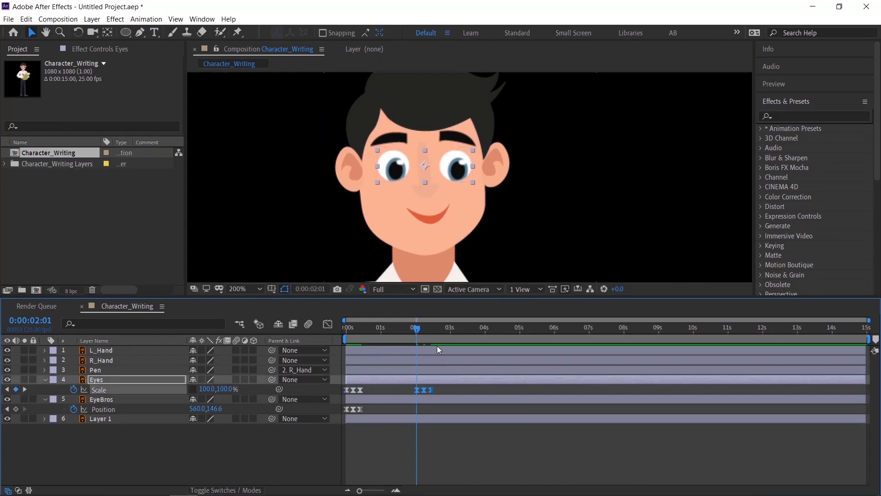
- Paste the blink and eyebrow keyframes at later times and trim the comp to an 8-second work area
left_click(101, 399)
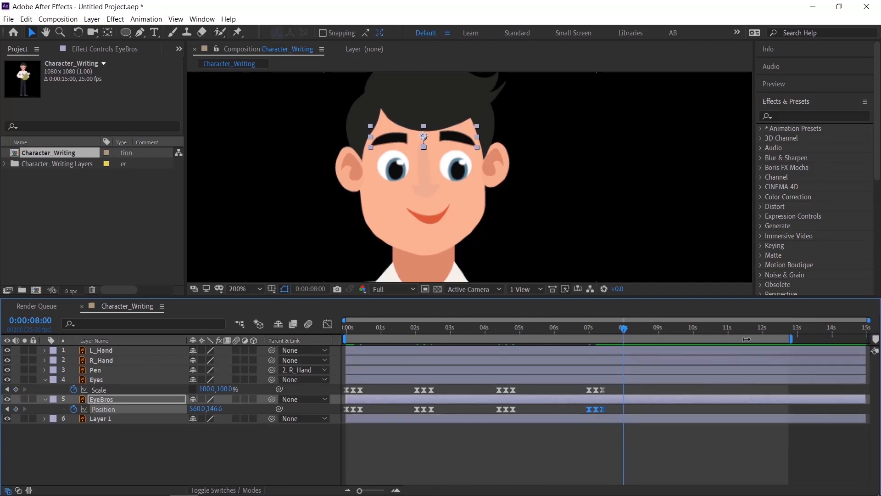
right_click(606, 338)
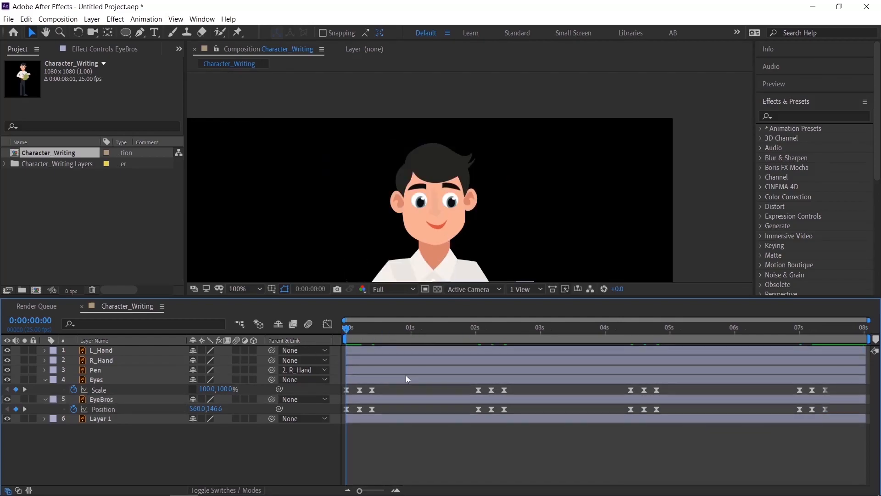
left_click(450, 327)
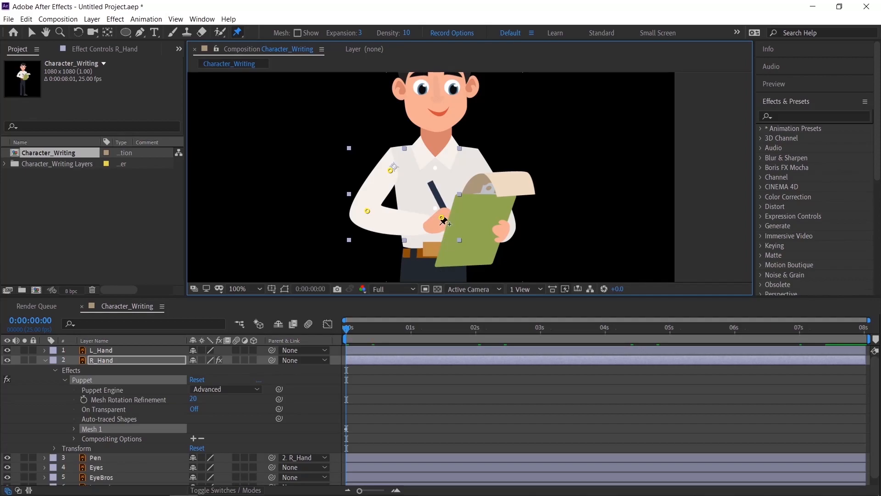
- Pin the R_Hand arm and hand with the Puppet Pin tool, testing the hand bends
left_click_drag(442, 219, 438, 230)
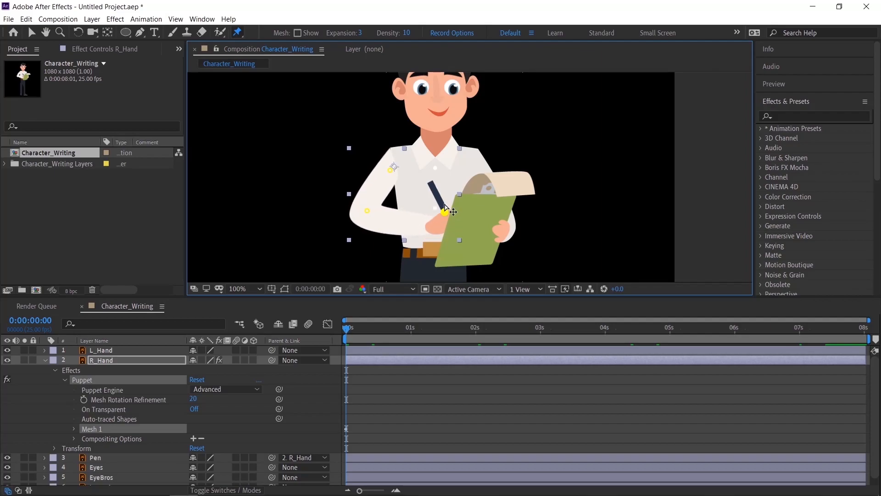
left_click_drag(444, 211, 419, 197)
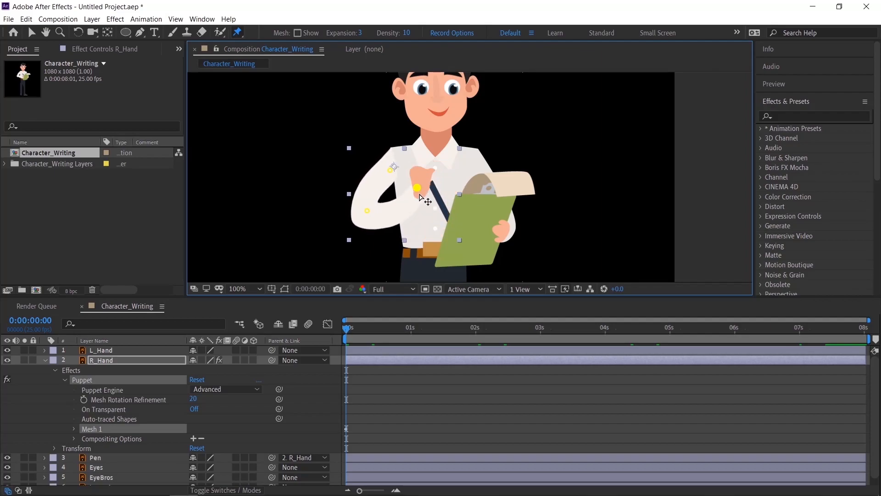
left_click_drag(417, 187, 463, 182)
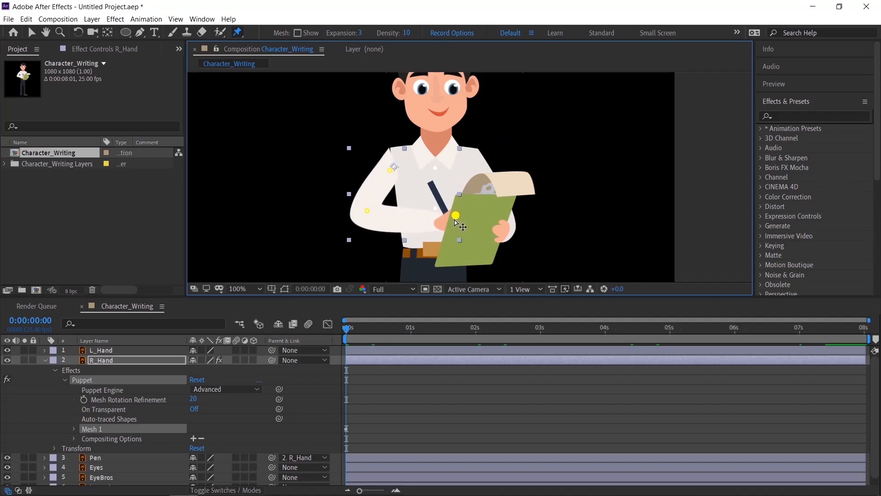
left_click(238, 288)
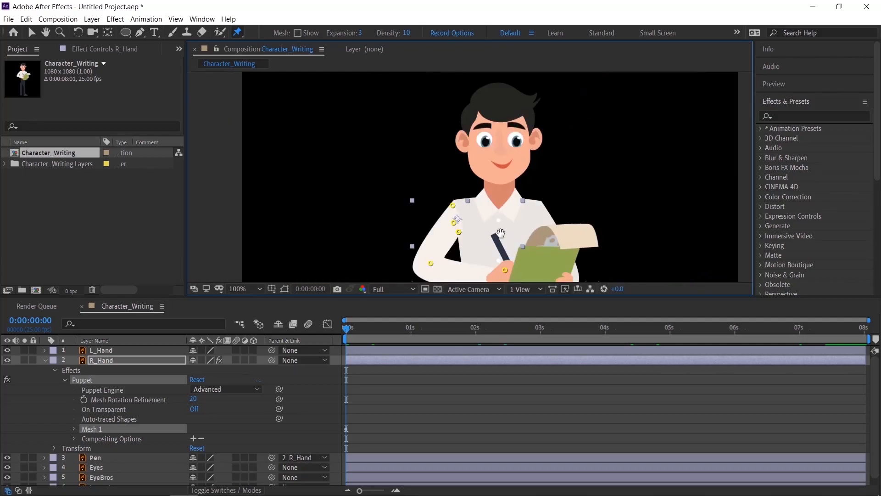
left_click(244, 288)
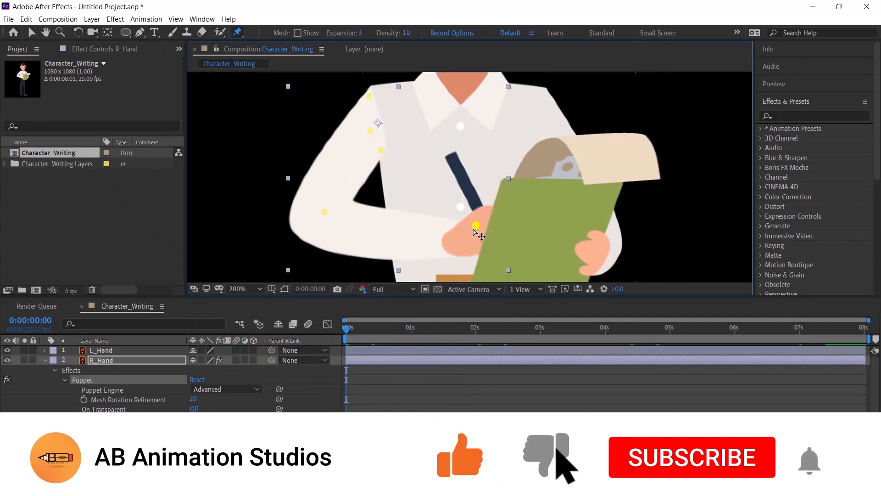
- At 1 second, pose the hand pins further across the clipboard and adjust the elbow pin
left_click(691, 458)
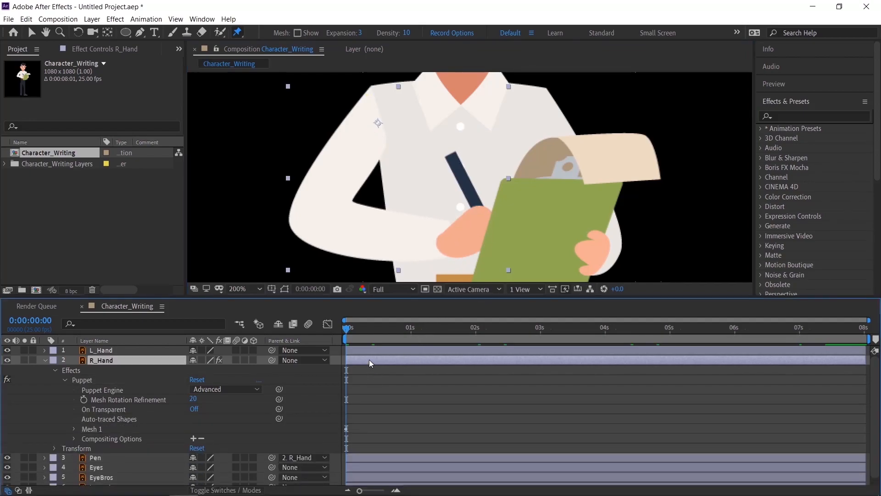
left_click(420, 328)
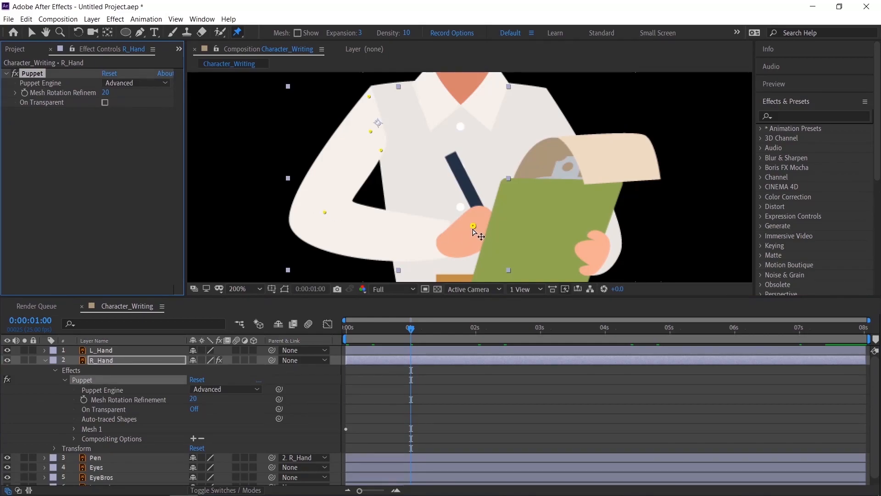
left_click_drag(473, 226, 506, 226)
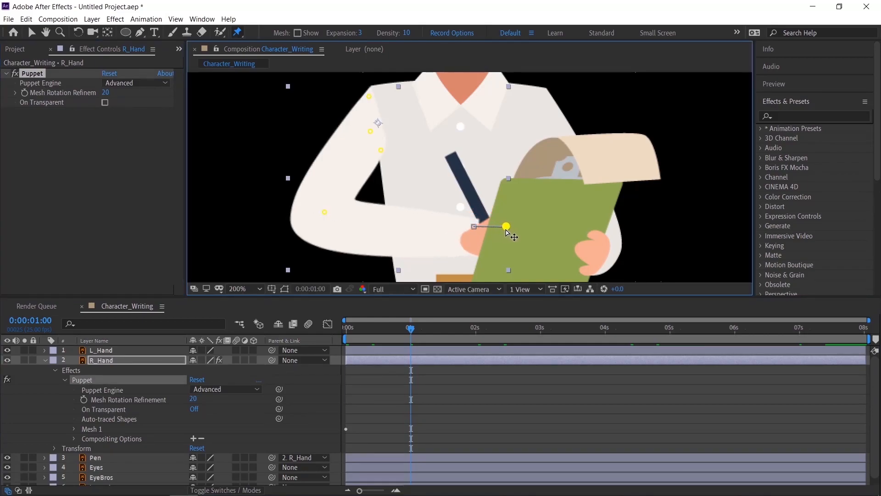
left_click_drag(506, 226, 325, 214)
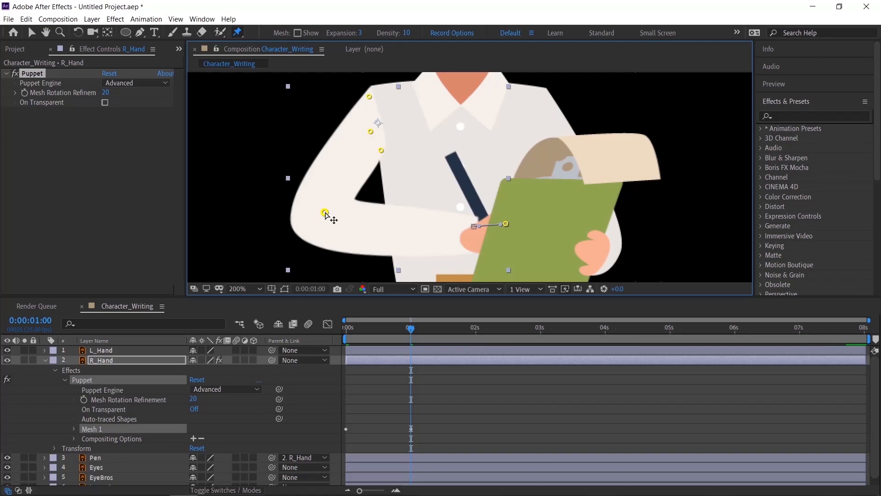
left_click_drag(326, 213, 325, 218)
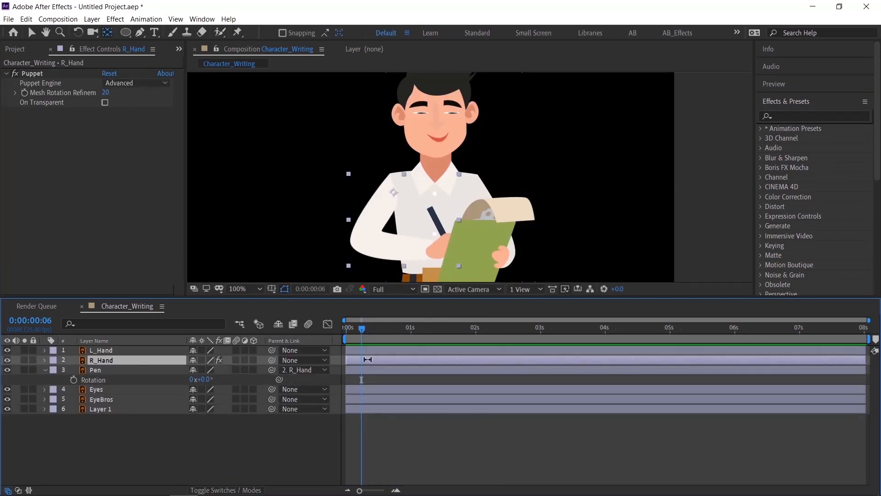
- Keyframe the Pen's Rotation from the start and add a loopOut('pingpong') expression
left_click(44, 360)
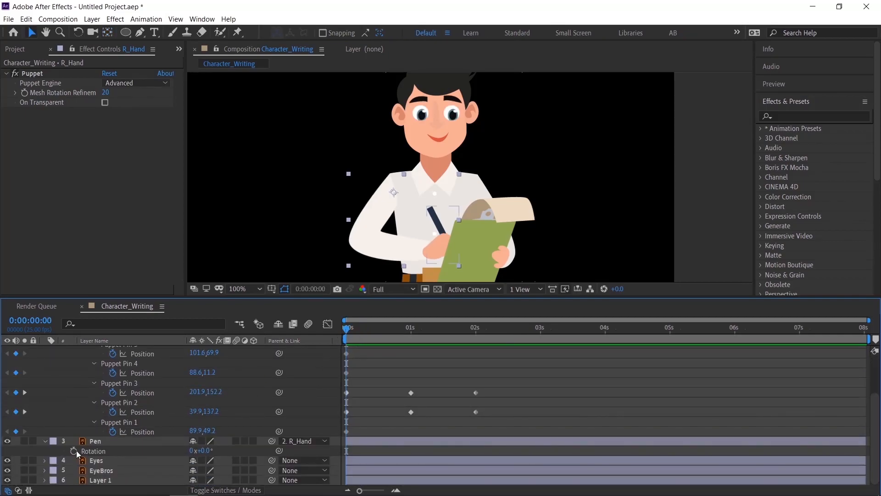
left_click(410, 328)
type("loop")
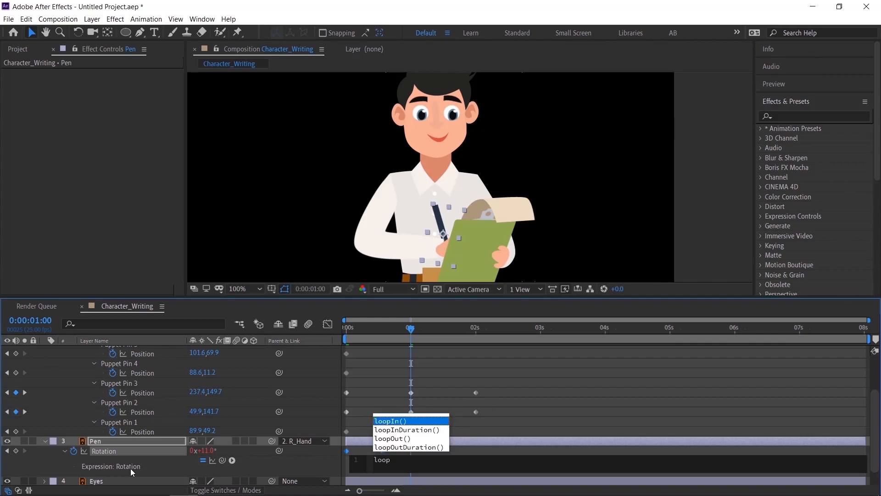
left_click(393, 439)
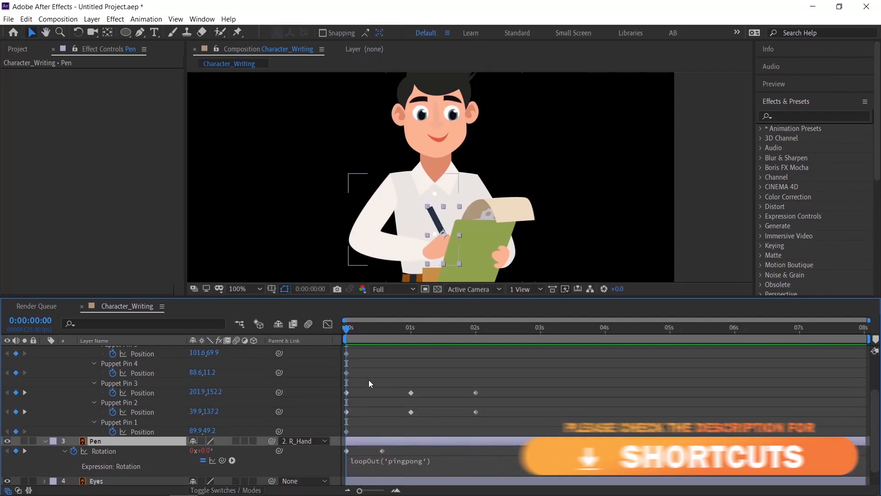
scroll("down", 3)
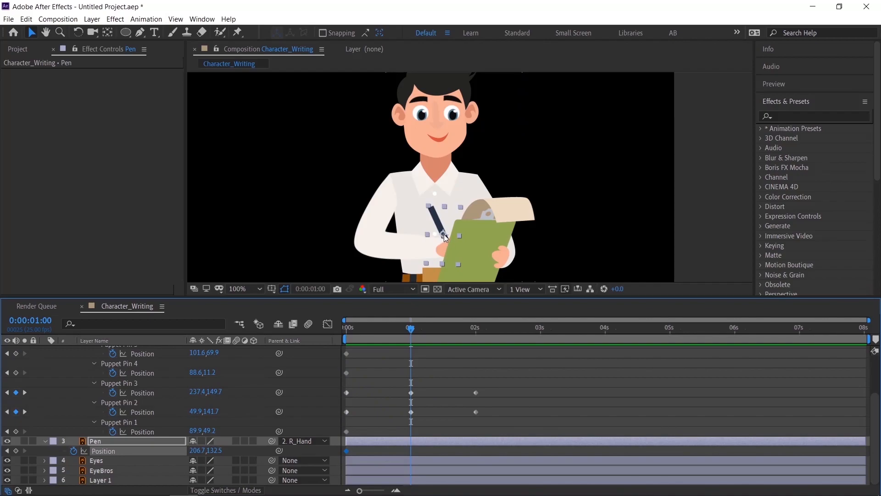
- Keyframe the pen's Position at 1 second and repeat pin and position keyframes up to 8s
left_click_drag(444, 238, 458, 236)
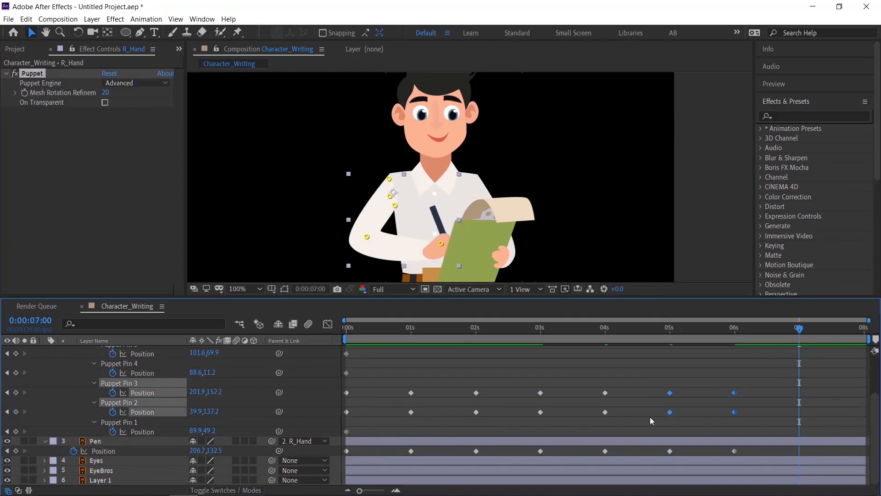
left_click(245, 289)
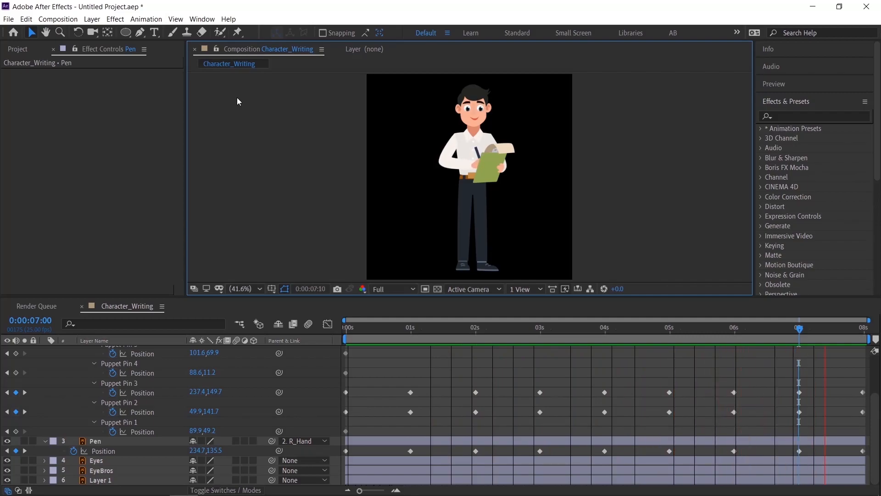
- Create a new solid with off-white colour EBE6E2 as the background
key("ctrl+y")
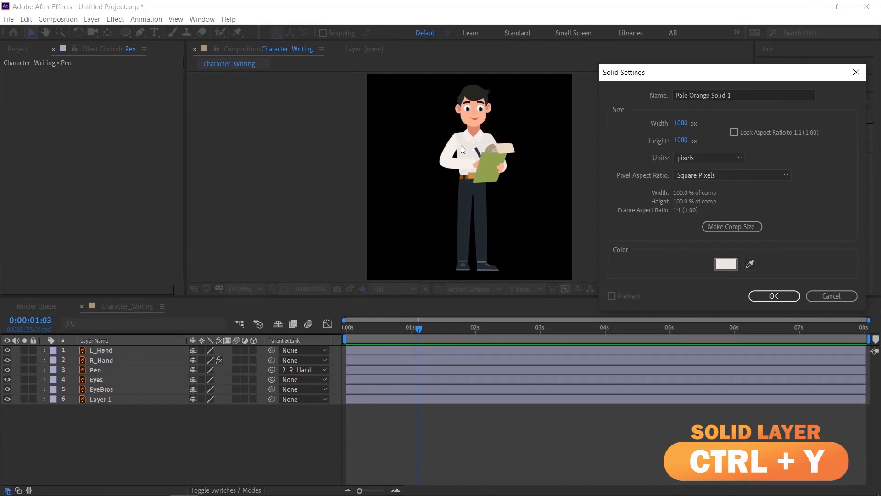
left_click(726, 263)
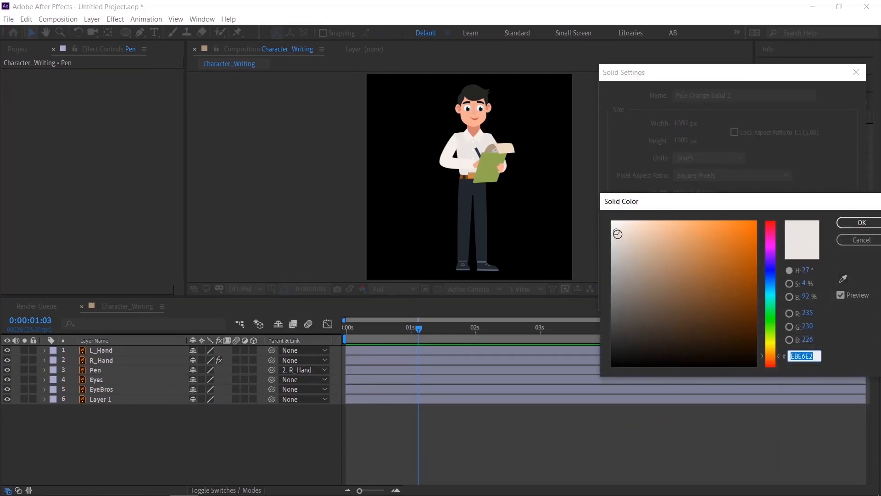
left_click(860, 222)
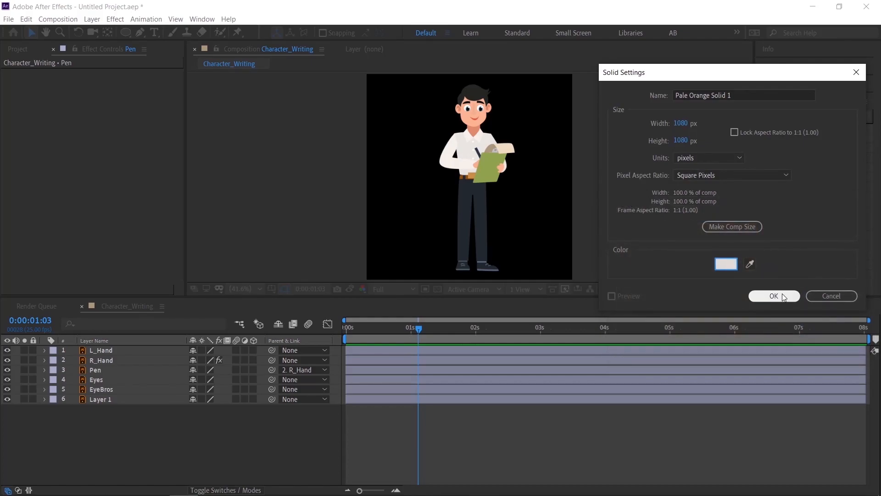
left_click(774, 296)
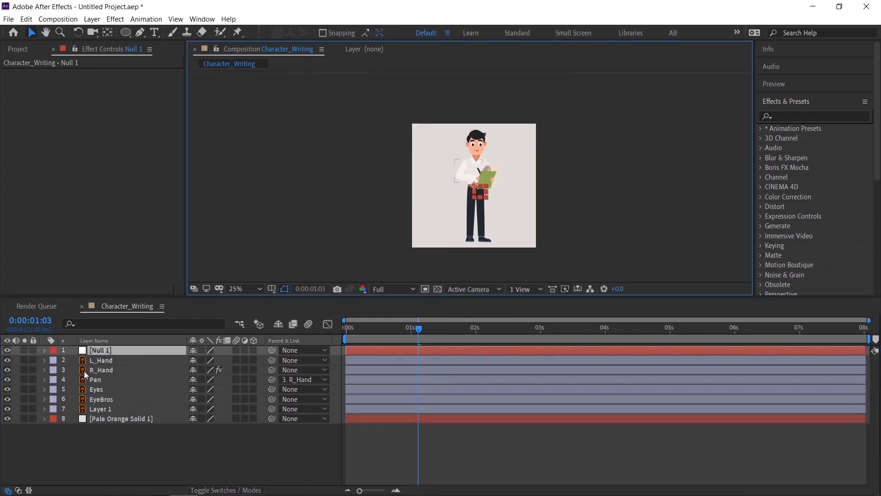
- Parent L_Hand, R_Hand, Eyes, EyeBros and Layer 1 to Null 1
left_click(100, 360)
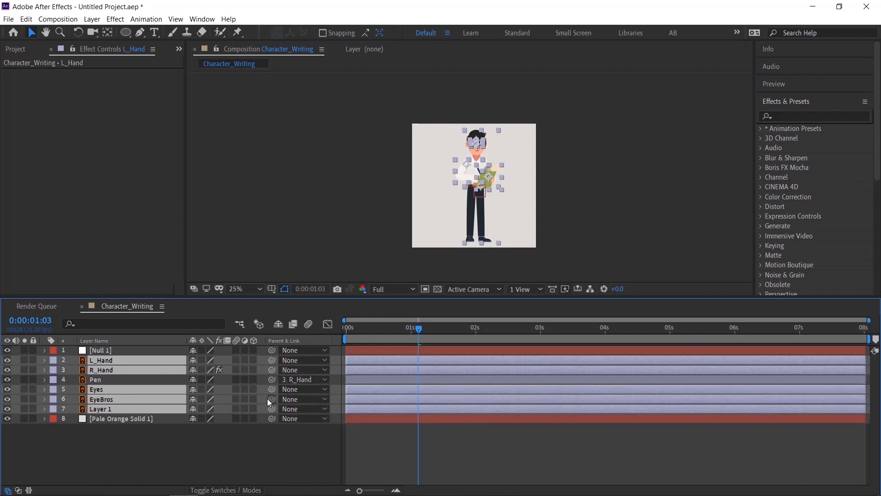
left_click_drag(272, 399, 100, 350)
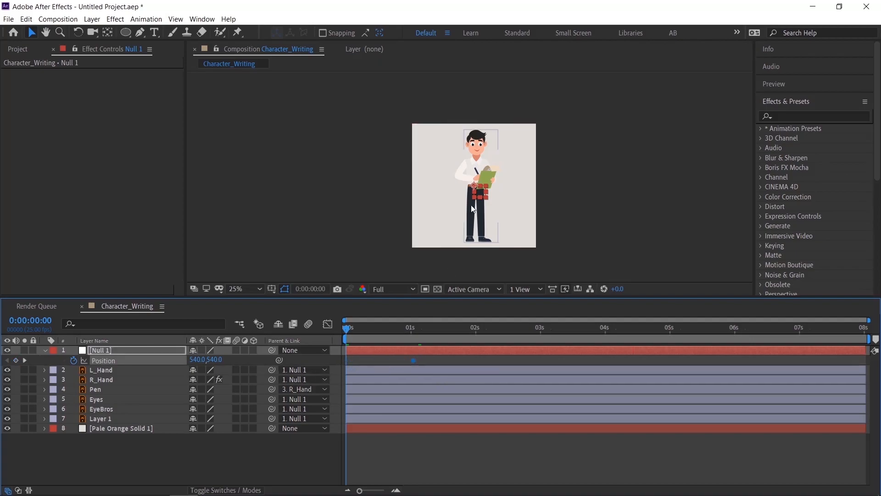
- Keyframe Null 1's Position from X -412 at 0s to centre at 1s and apply Easy Ease
left_click_drag(474, 186, 366, 193)
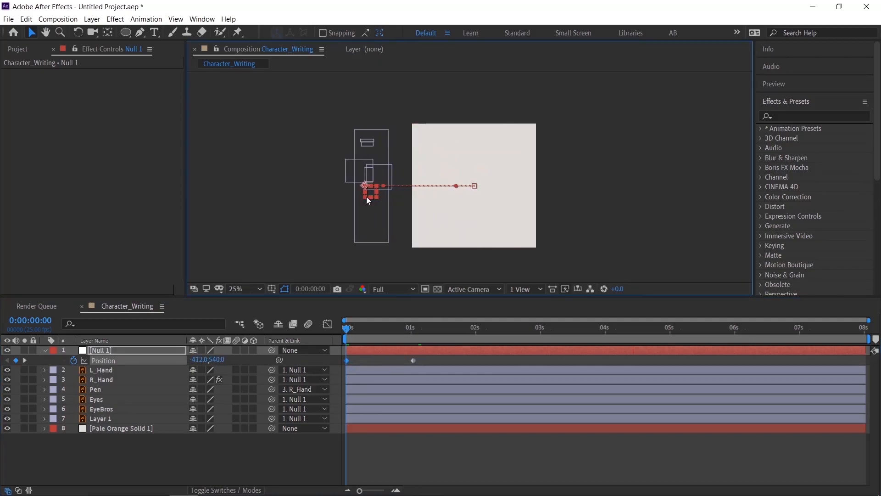
left_click(303, 370)
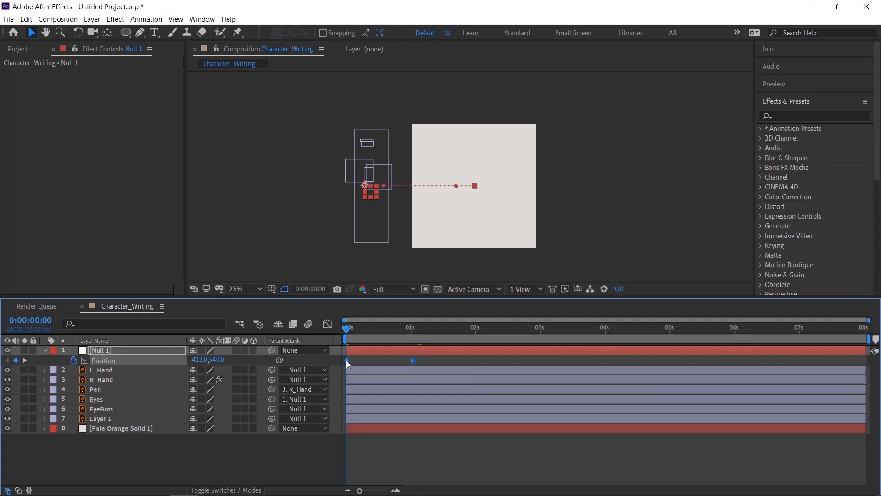
right_click(347, 361)
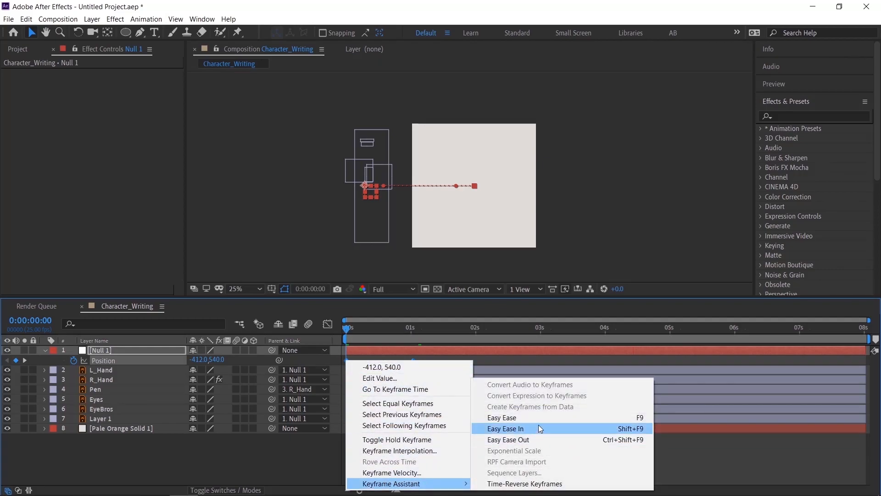
left_click(505, 429)
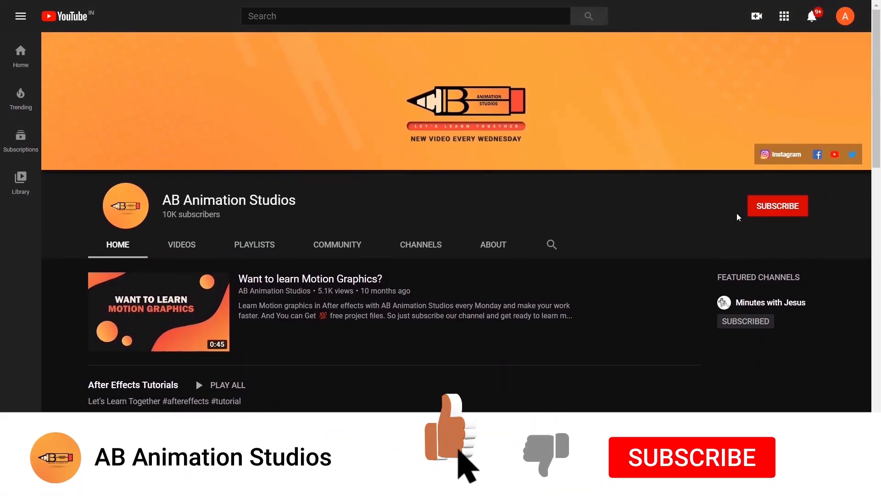
- Subscribe to the AB Animation Studios channel and turn on all notifications
left_click(778, 205)
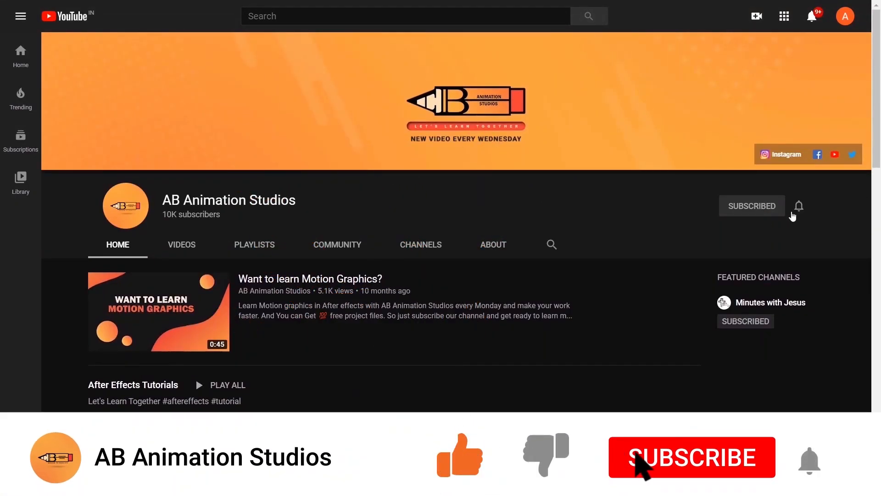
left_click(692, 456)
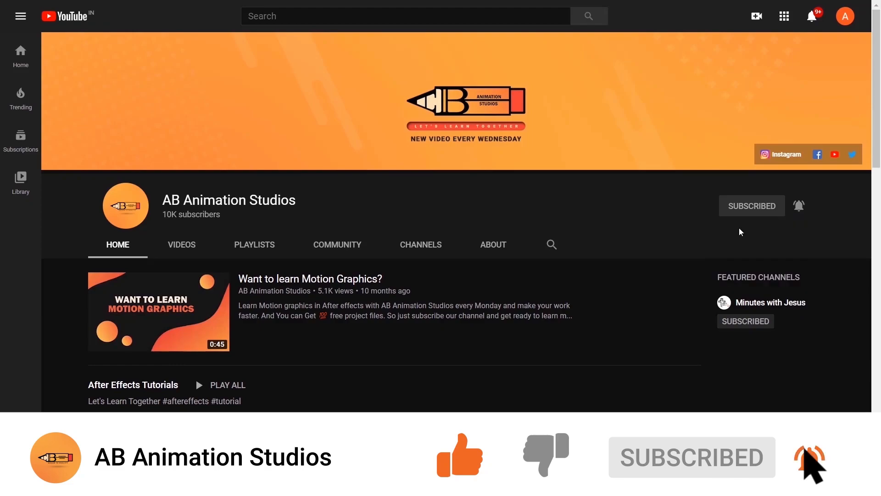